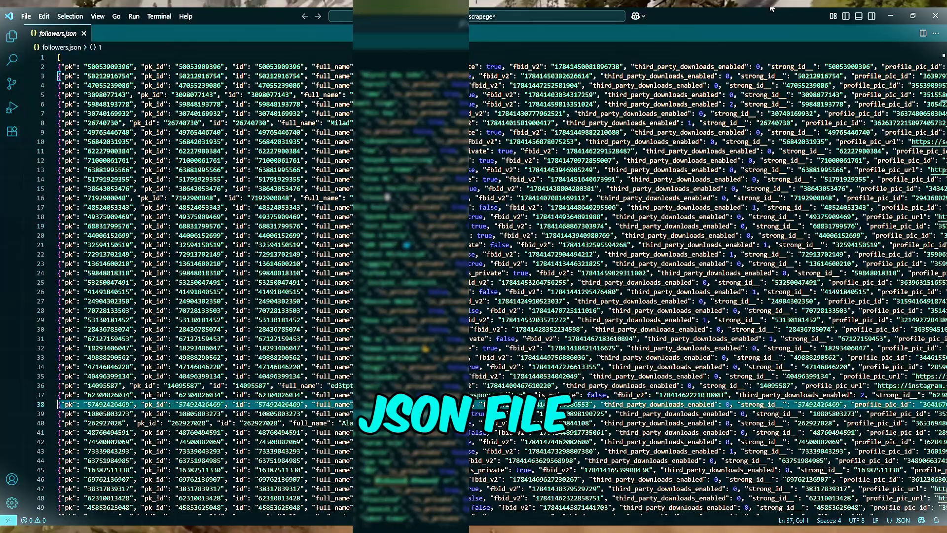
# Step: Download the Python 3.13.5 Windows installer from python.org into Downloads
pyautogui.scroll(-3)
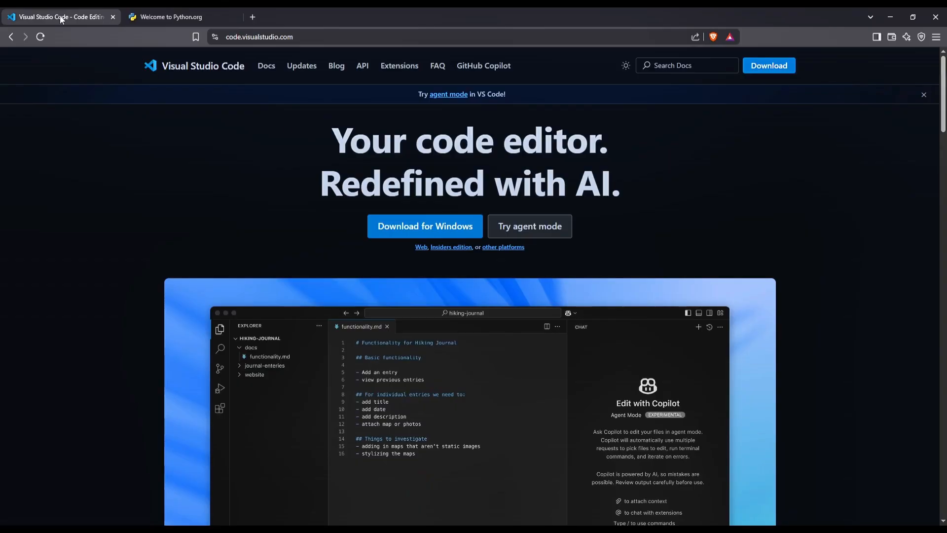
pyautogui.click(425, 226)
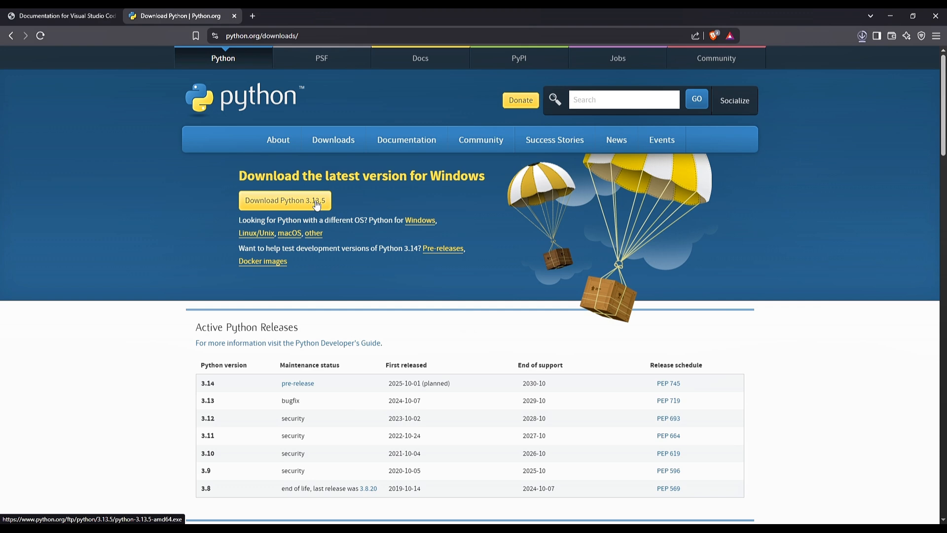
pyautogui.moveTo(303, 205)
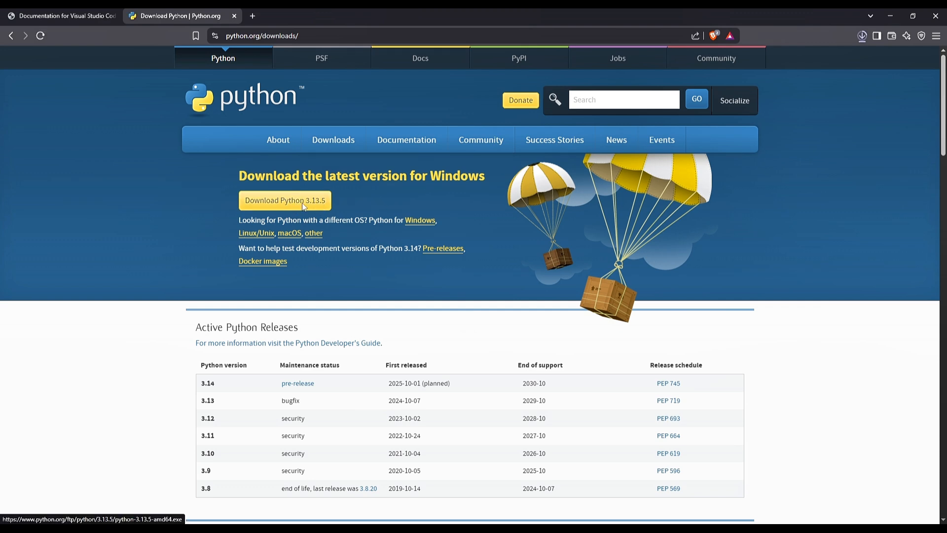
pyautogui.click(284, 200)
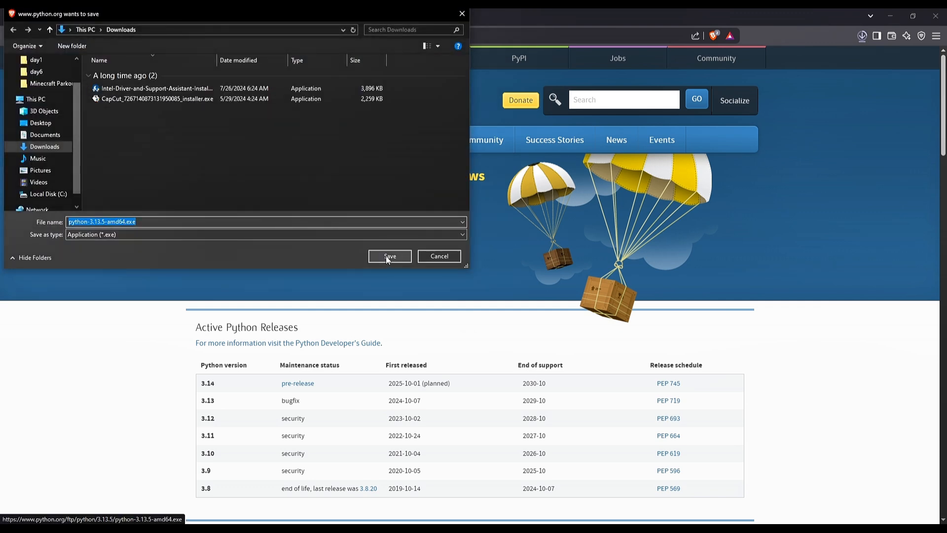
pyautogui.click(389, 256)
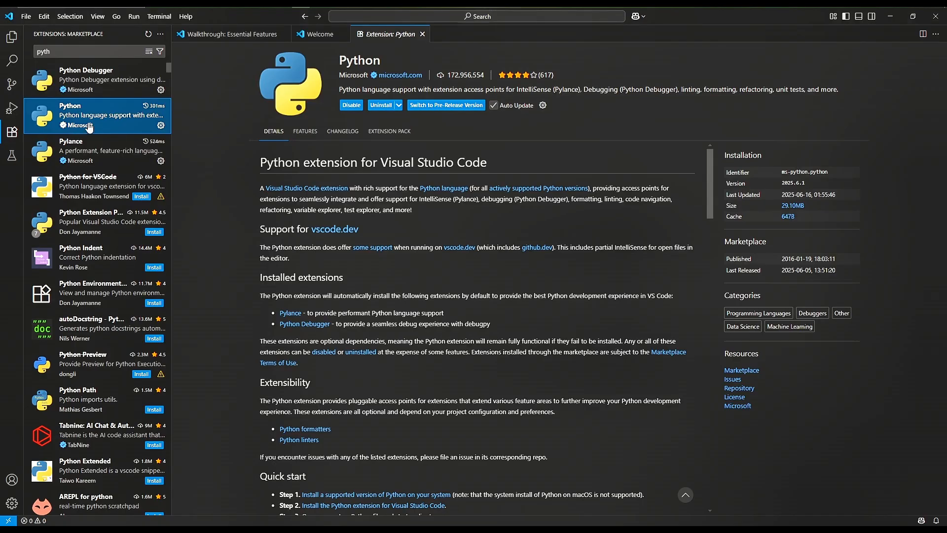
# Step: Search 'python' in Extensions and show Microsoft's Python extension as installed
pyautogui.write('on')
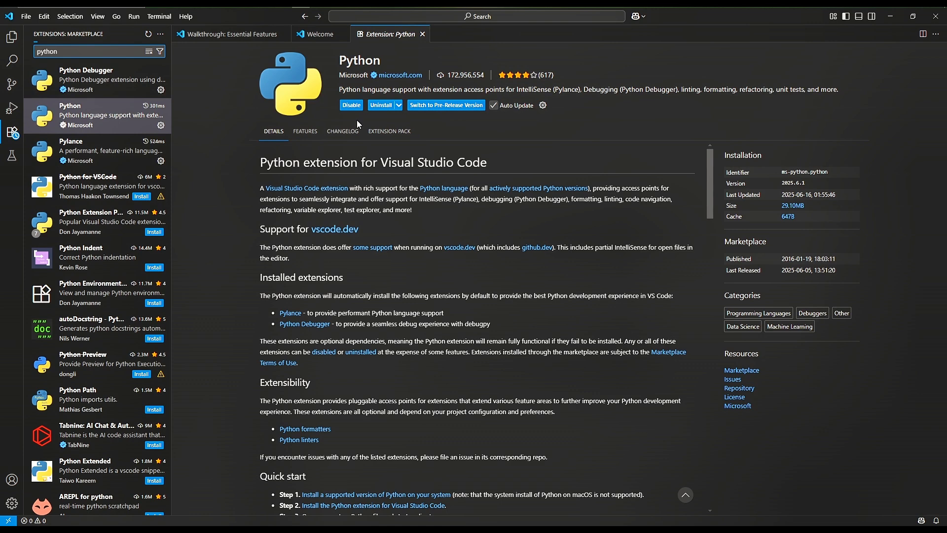
pyautogui.click(398, 105)
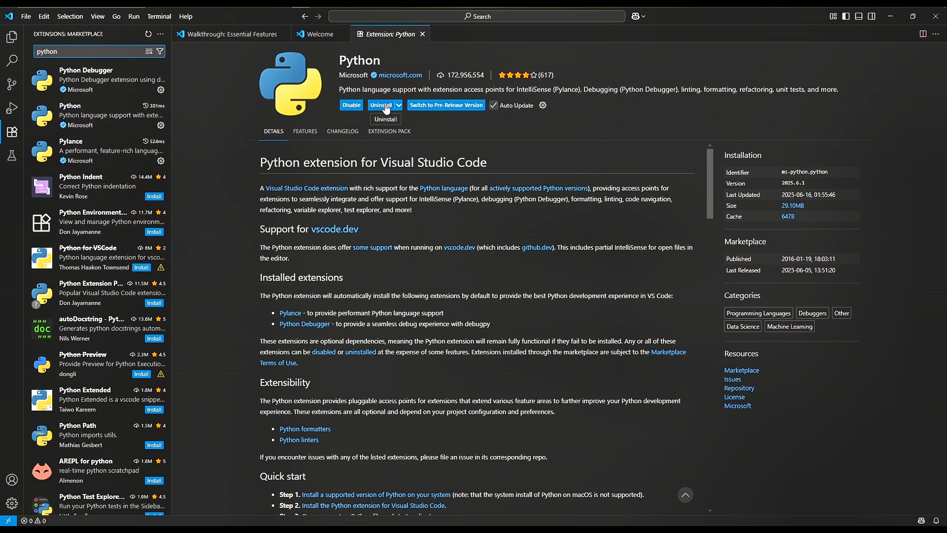
pyautogui.click(195, 125)
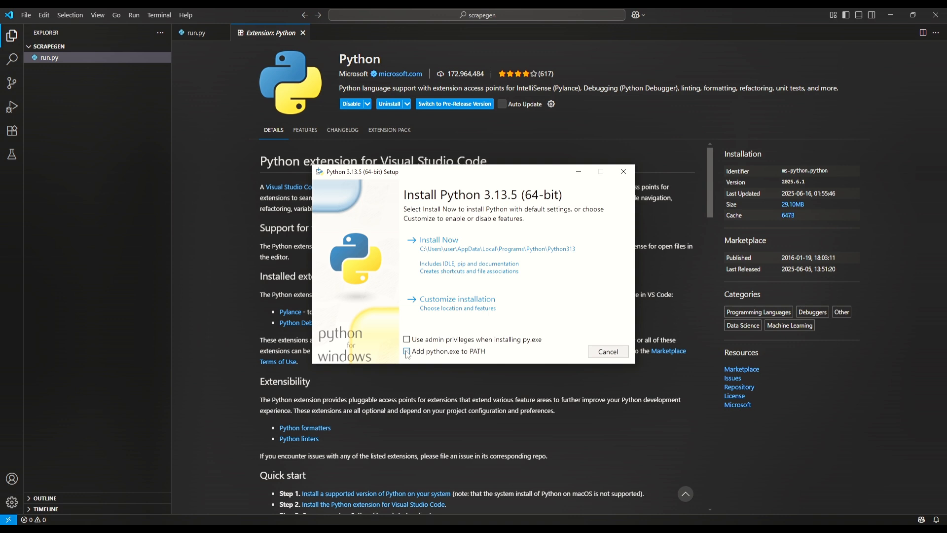
# Step: Enable 'Add python.exe to PATH' in the Python 3.13.5 setup
pyautogui.click(407, 351)
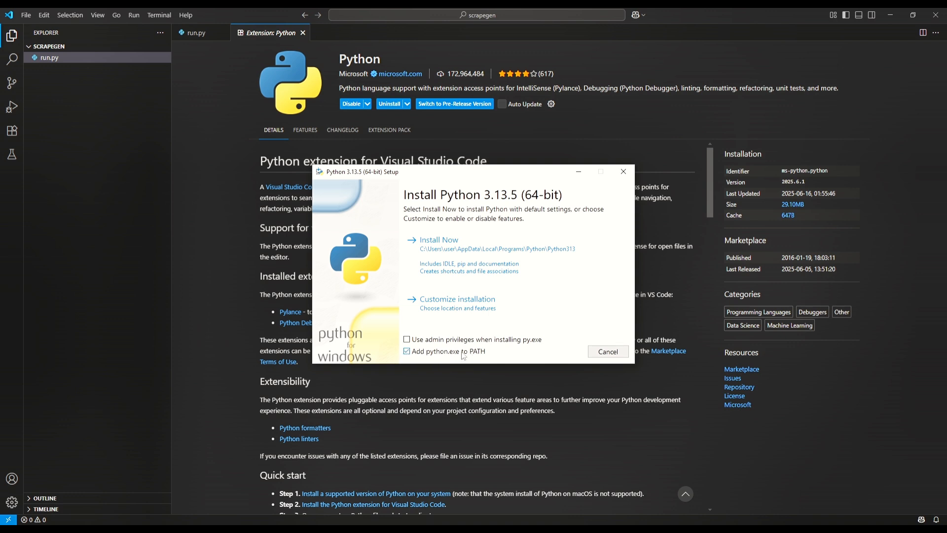
pyautogui.moveTo(478, 356)
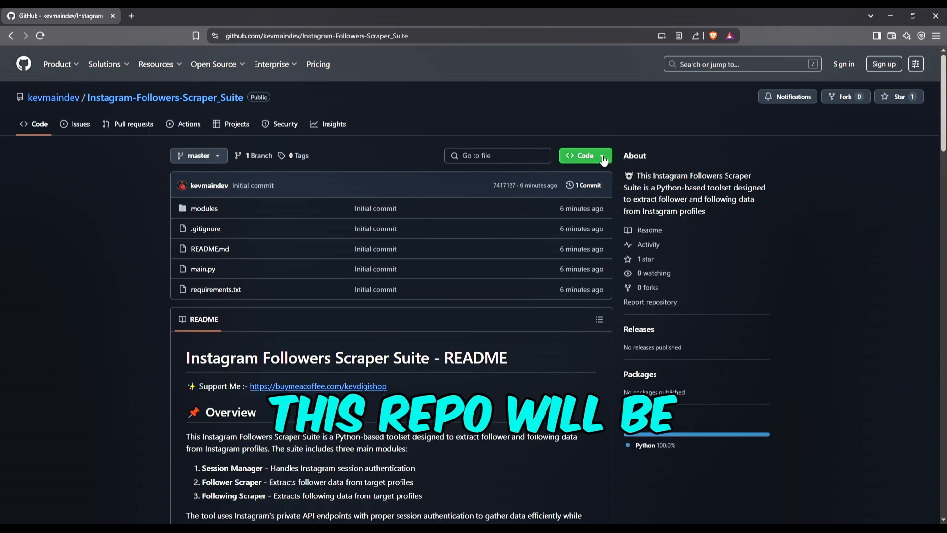
# Step: Close the Telegram tab and download Instagram-Followers-Scraper_Suite from GitHub as a ZIP
pyautogui.click(176, 13)
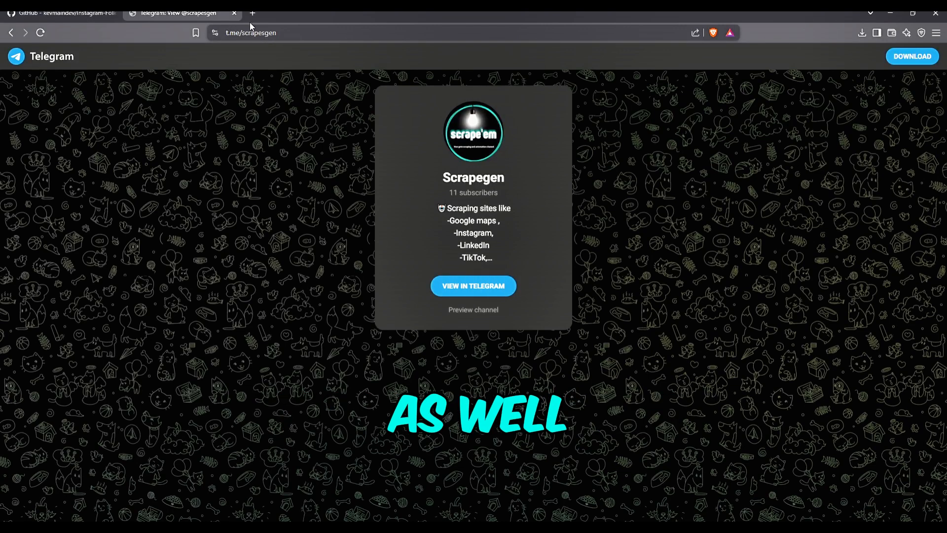
pyautogui.click(60, 13)
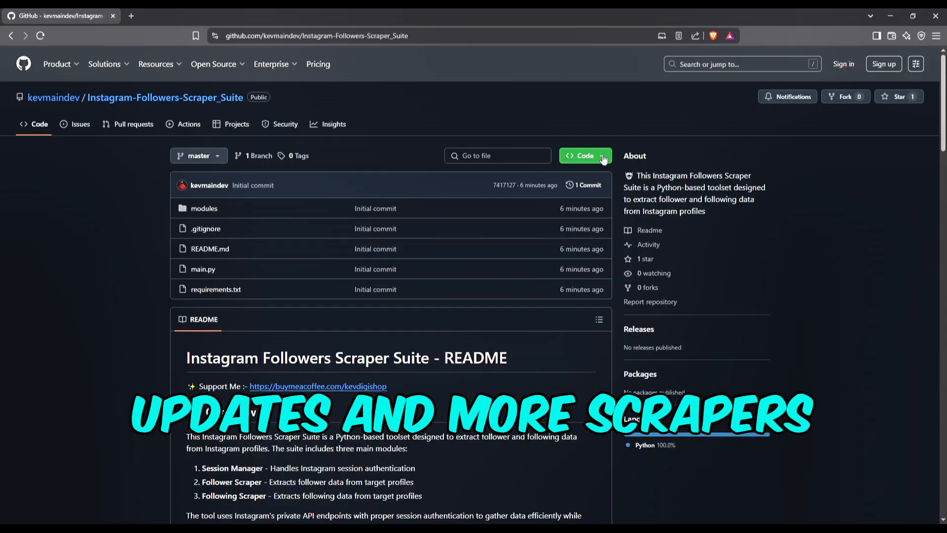
pyautogui.click(581, 155)
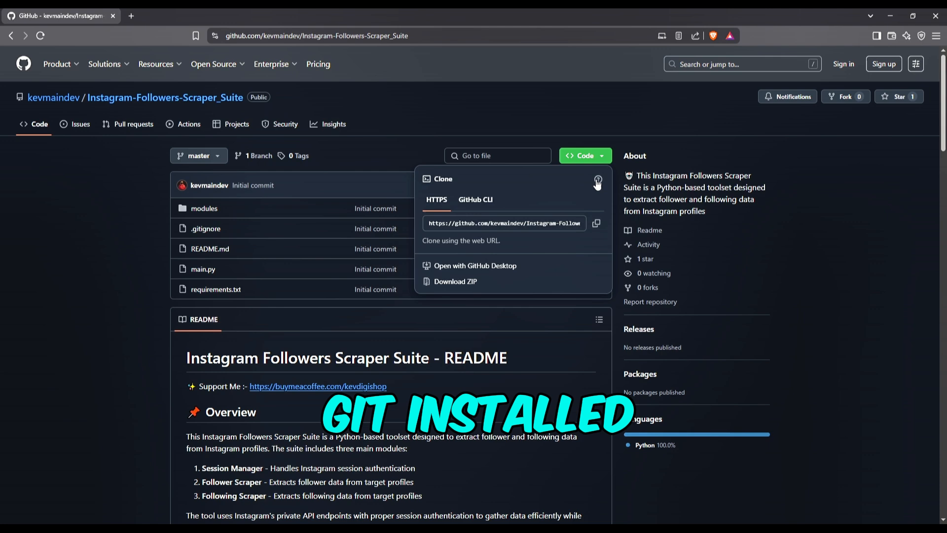
pyautogui.moveTo(598, 179)
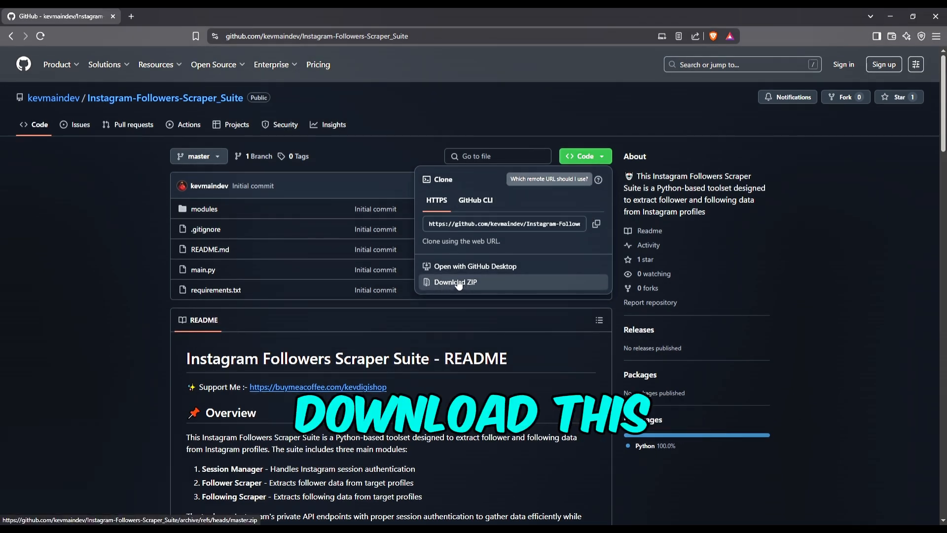
pyautogui.click(454, 282)
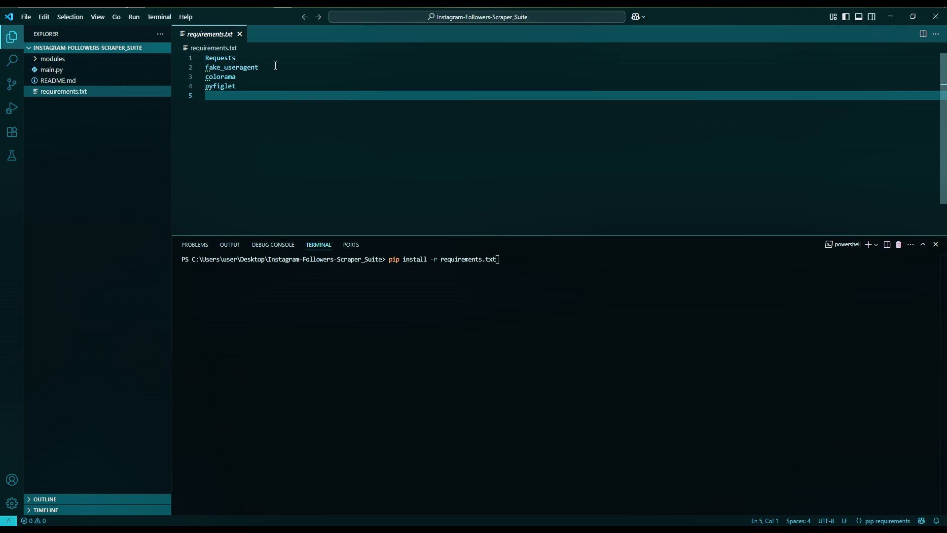
pyautogui.moveTo(297, 78)
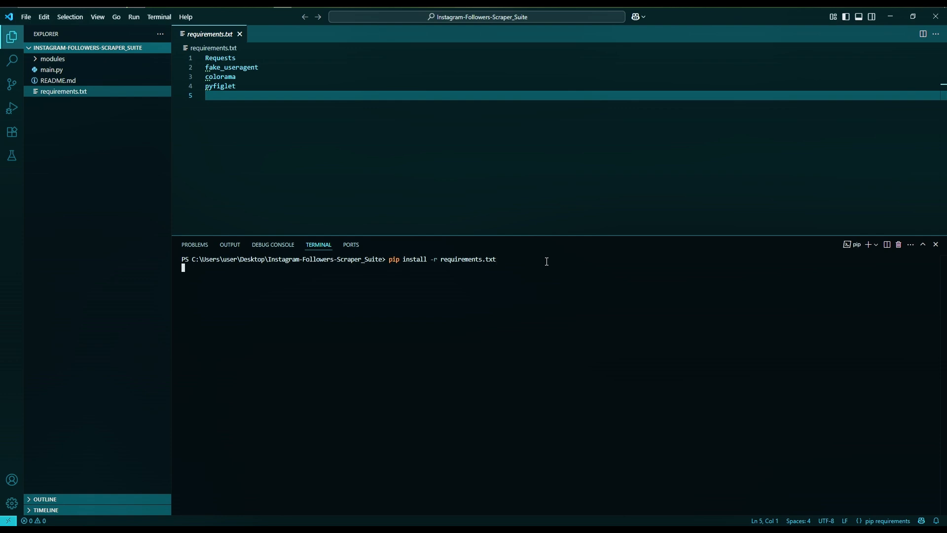
# Step: Run 'pip install -r requirements.txt' in the integrated terminal
pyautogui.press('Return')
pyautogui.write('python')
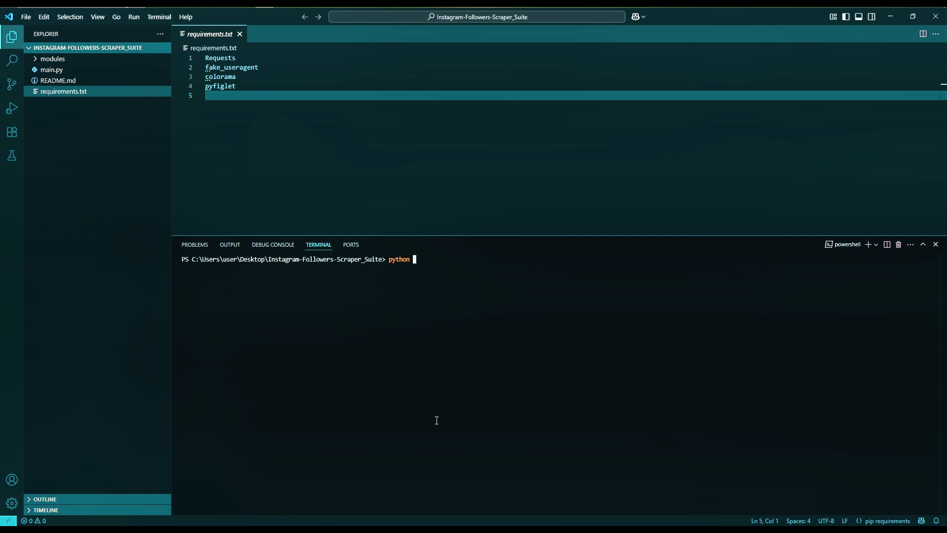
# Step: Run 'python main.py' to show the Instagram Scrapers Suite menu, then view main.py in the editor
pyautogui.write('main.py')
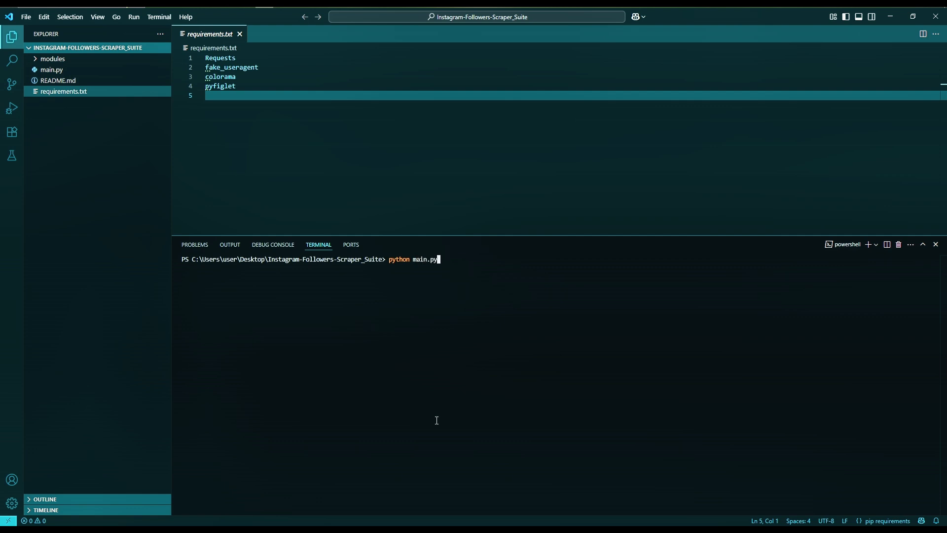
pyautogui.press('Return')
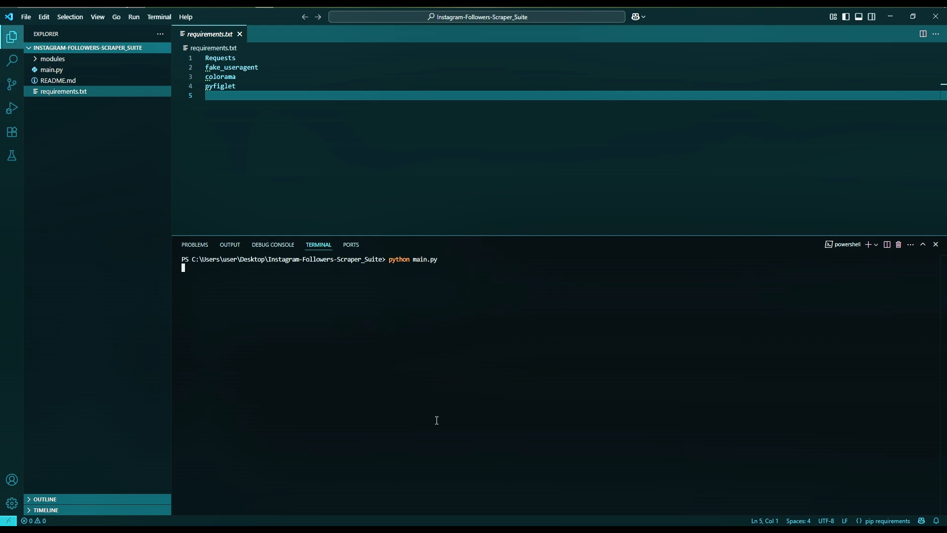
pyautogui.press('Return')
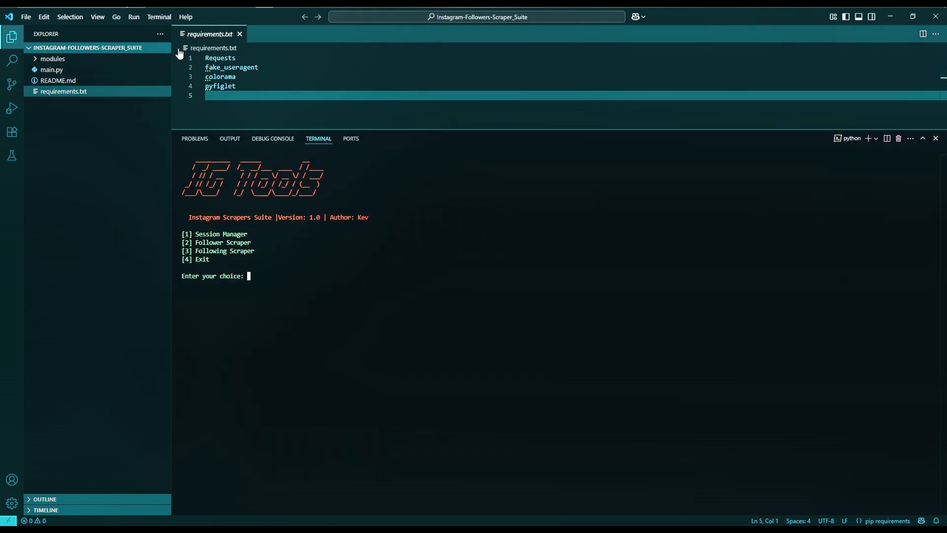
pyautogui.click(50, 70)
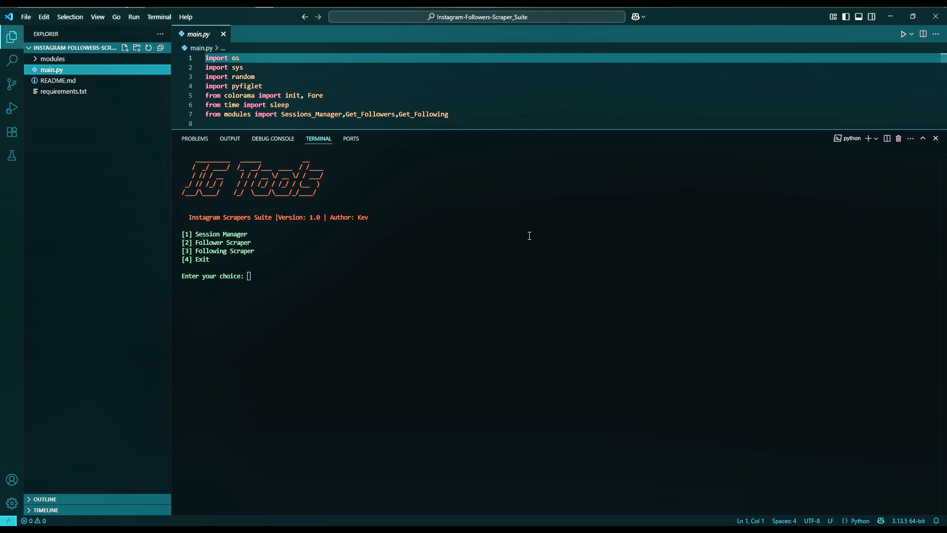
pyautogui.moveTo(319, 285)
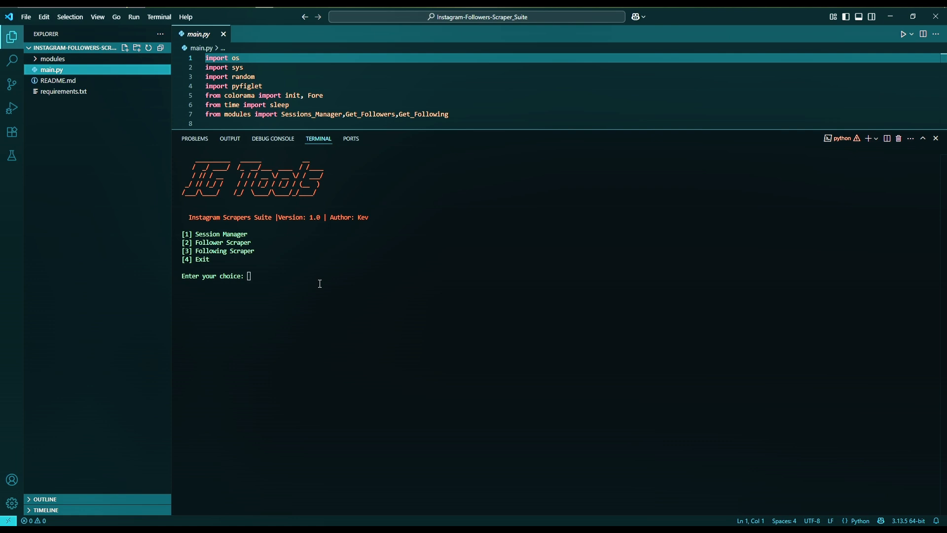
pyautogui.moveTo(329, 269)
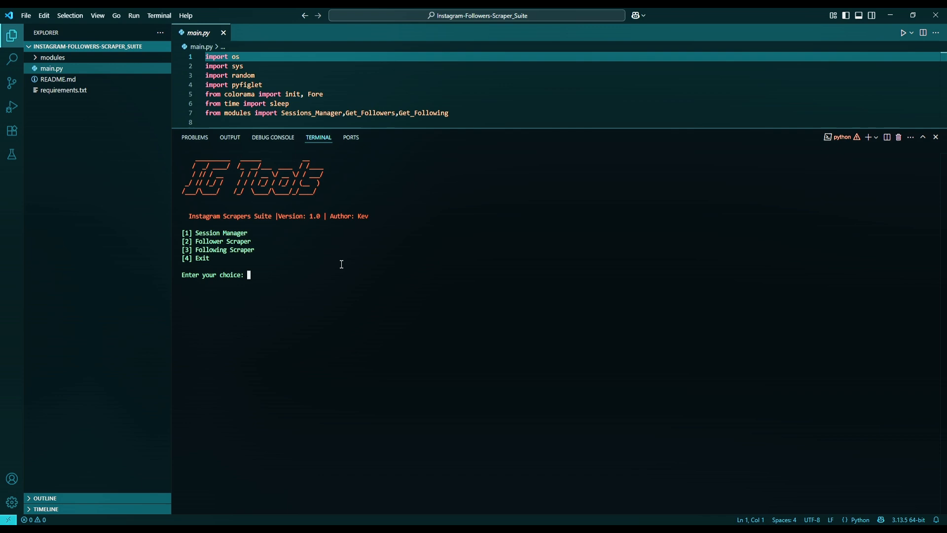
# Step: Choose Session Manager (1), Add new sessions (1), and submit the username 'scr'
pyautogui.write('1')
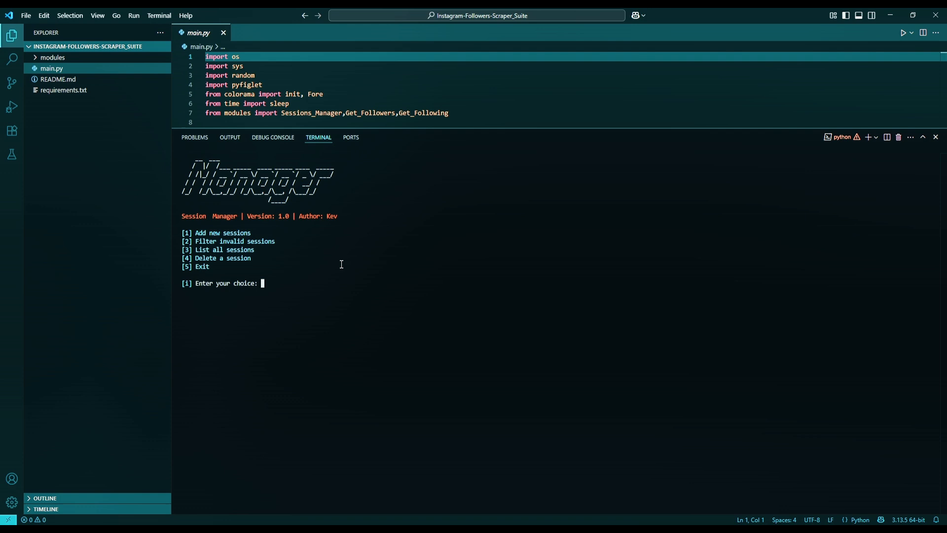
pyautogui.moveTo(350, 292)
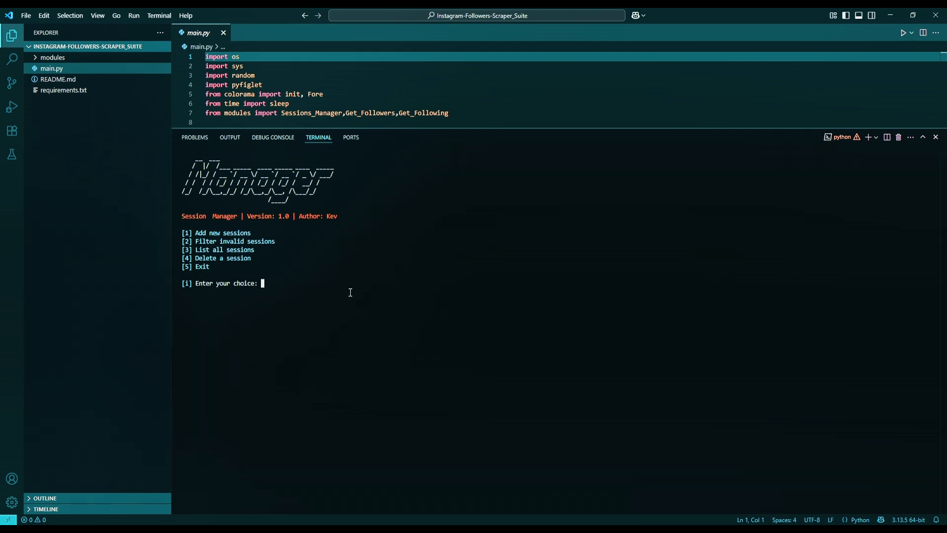
pyautogui.write('1')
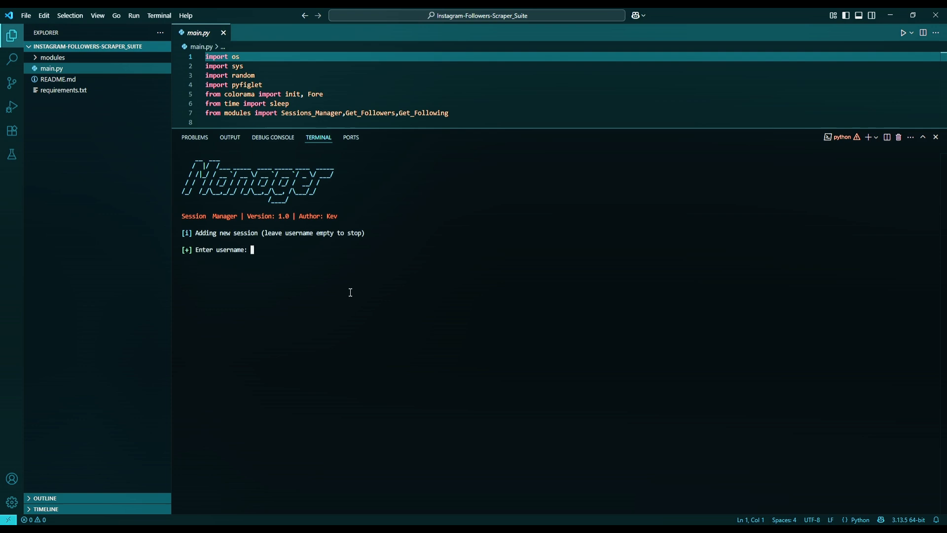
pyautogui.write('scrapegen')
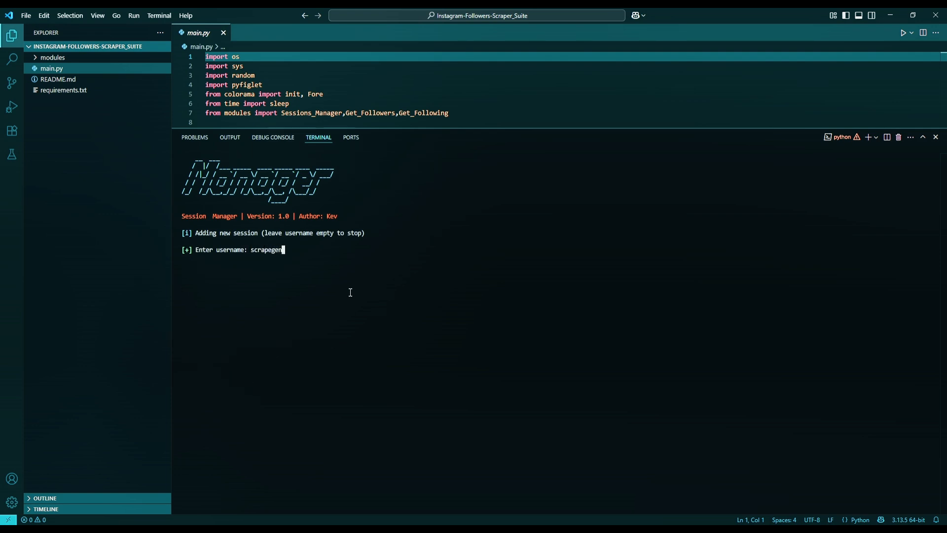
pyautogui.press('Return')
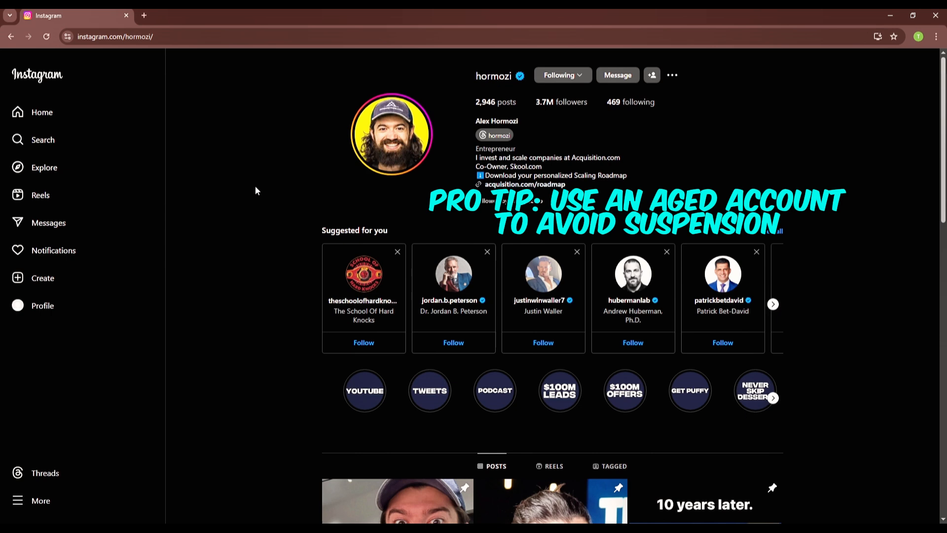
pyautogui.moveTo(231, 155)
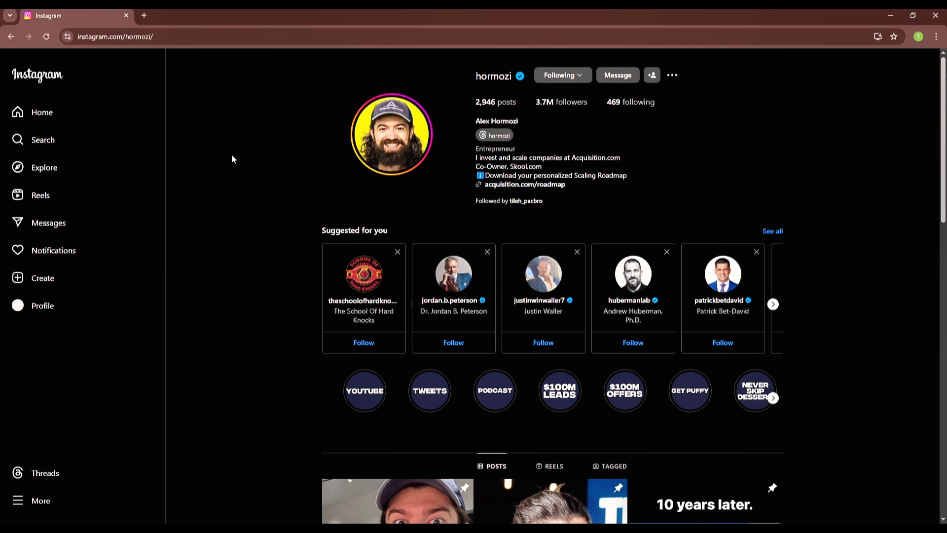
# Step: Inspect the Instagram page and select the sessionid cookie under Application > Cookies > instagram.com
pyautogui.rightClick(232, 159)
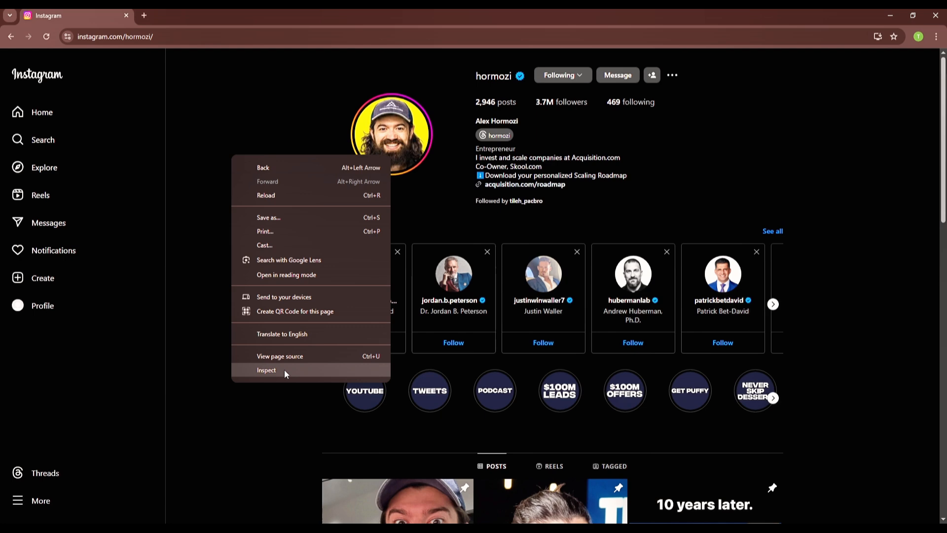
pyautogui.click(266, 370)
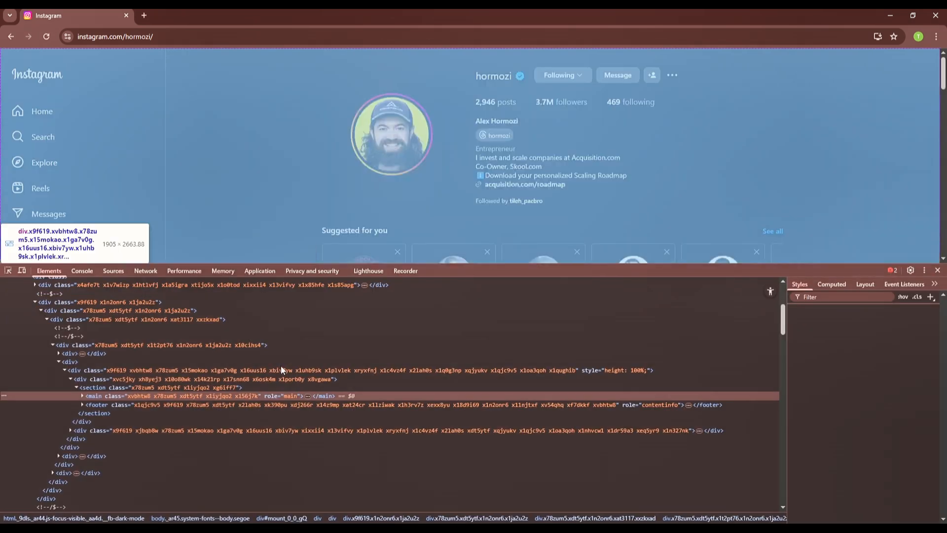
pyautogui.click(259, 271)
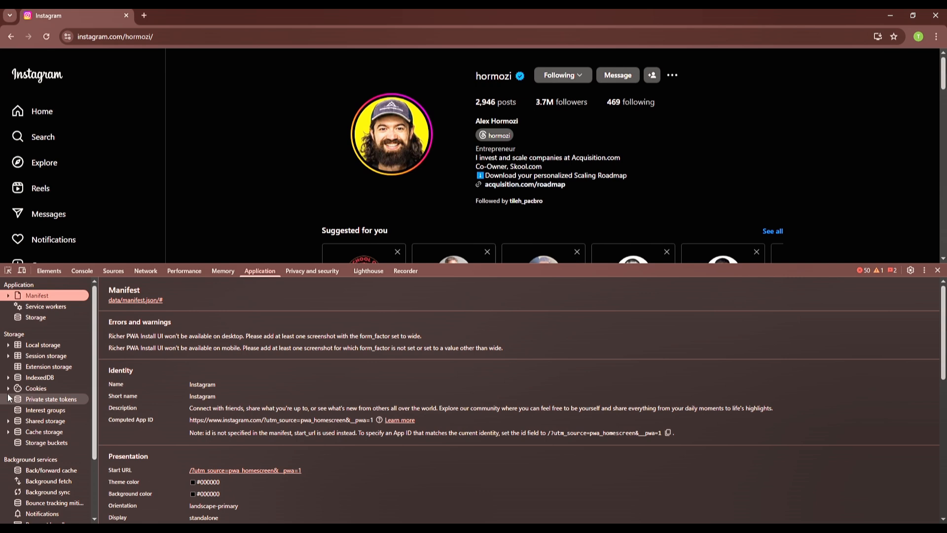
pyautogui.click(18, 388)
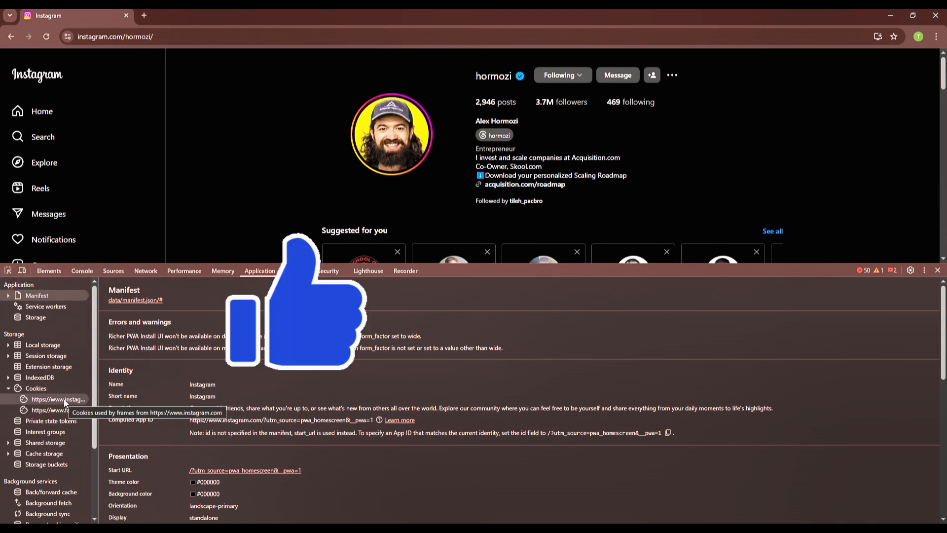
pyautogui.click(57, 399)
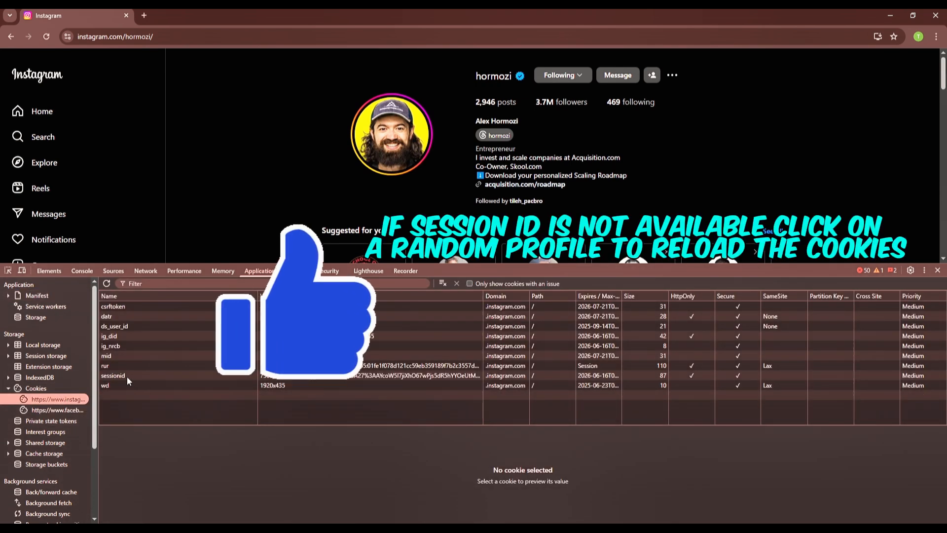
pyautogui.click(112, 375)
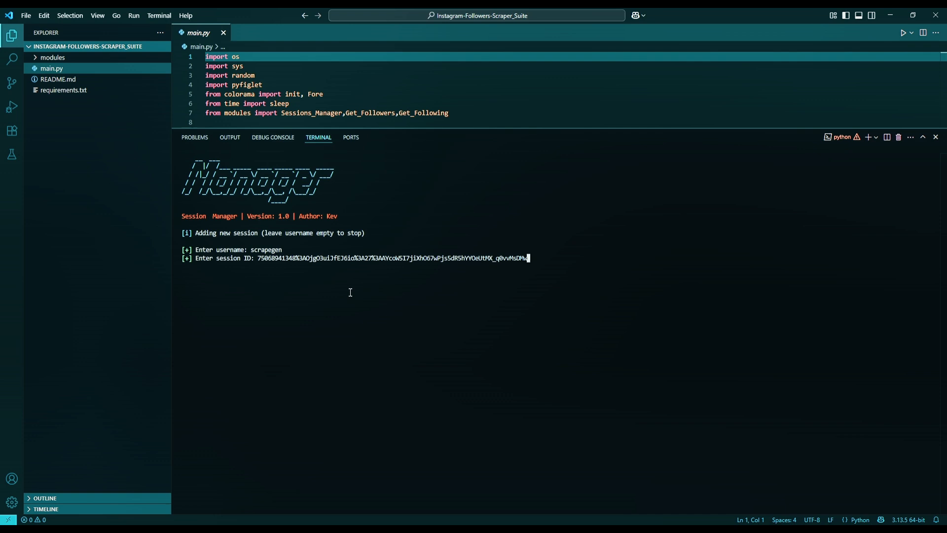
# Step: Submit the pasted session ID, answer 'n' to more sessions, and exit with option 5
pyautogui.press('Return')
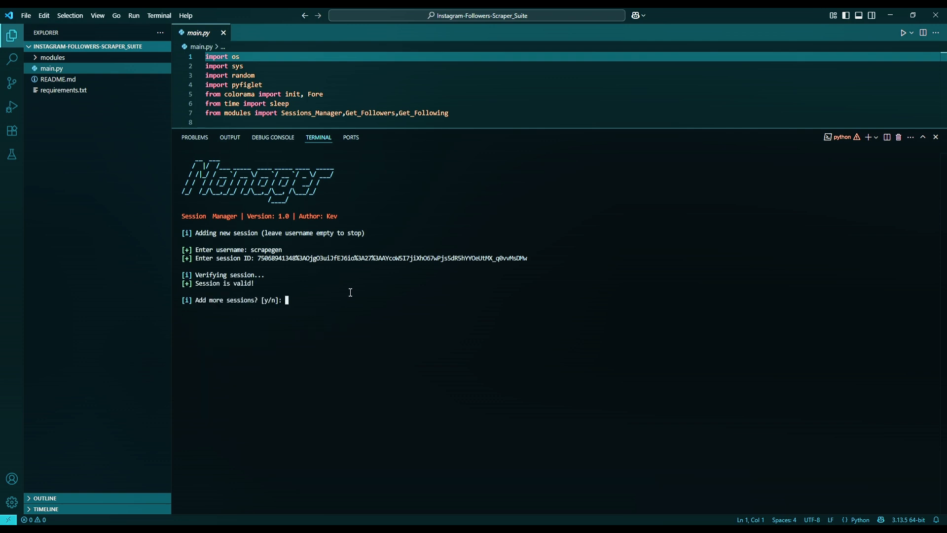
pyautogui.write('n')
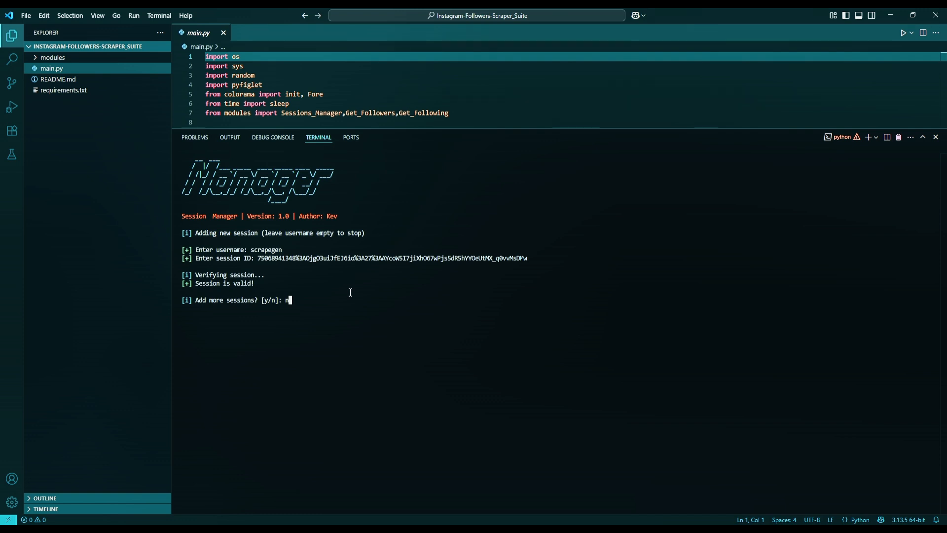
pyautogui.press('Return')
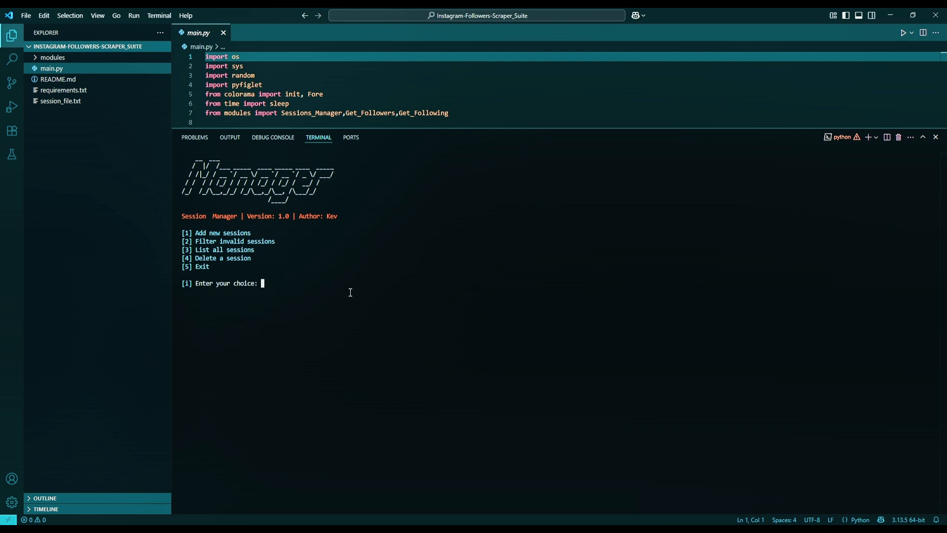
pyautogui.write('5')
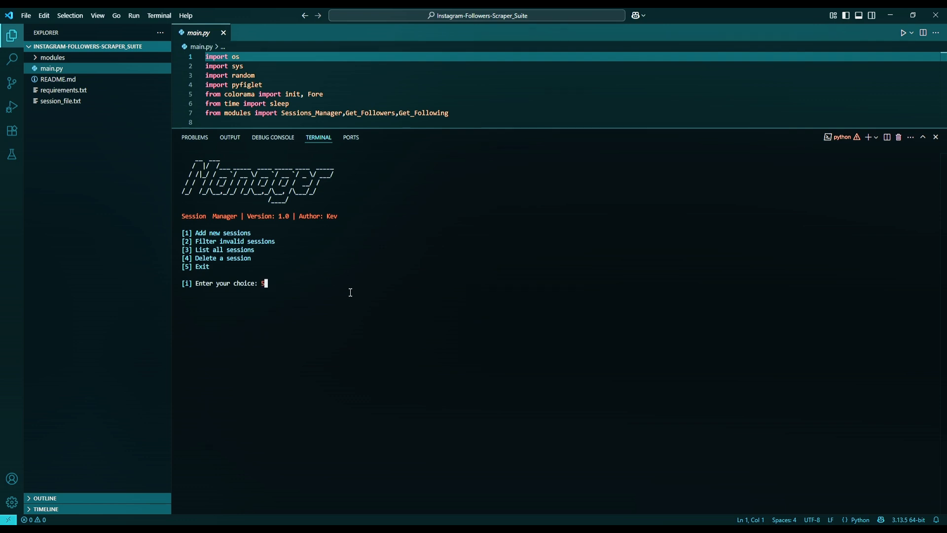
pyautogui.press('Return')
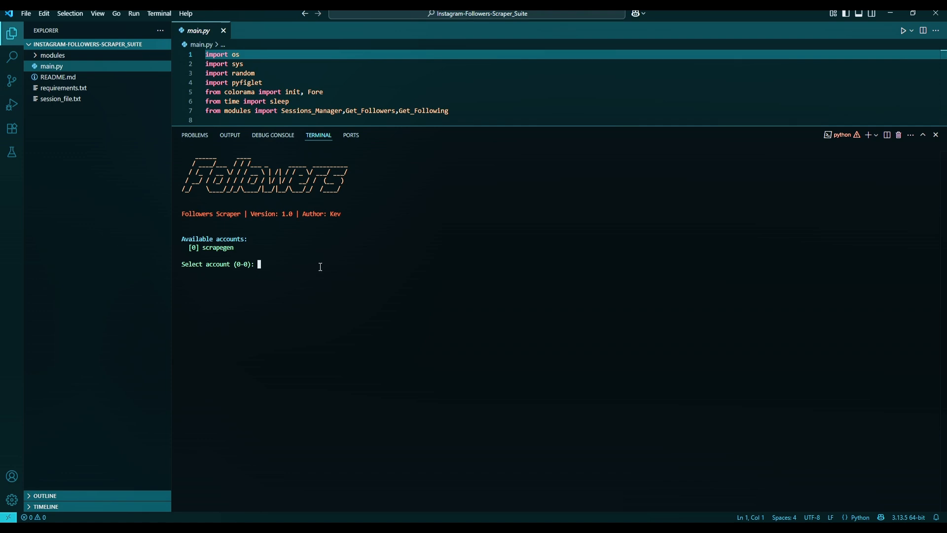
pyautogui.write('0')
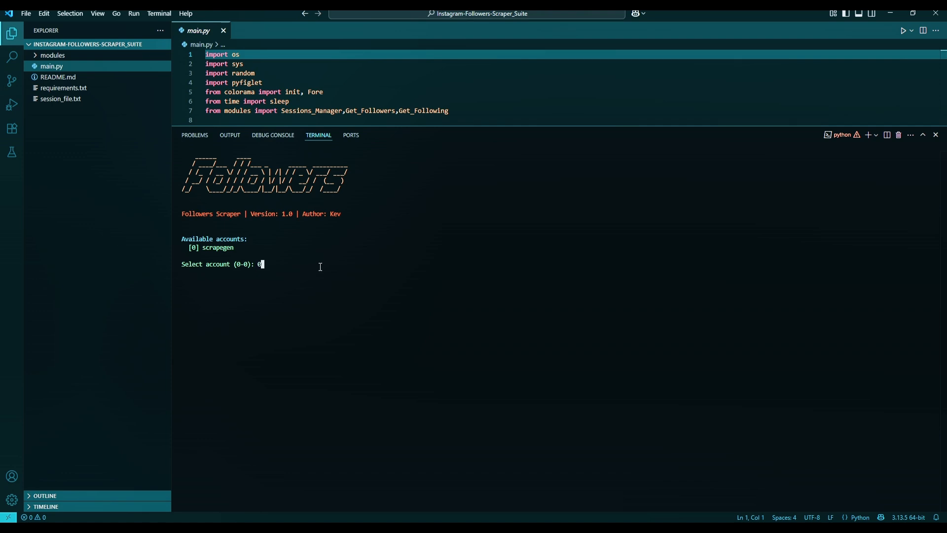
pyautogui.press('Return')
pyautogui.write('1')
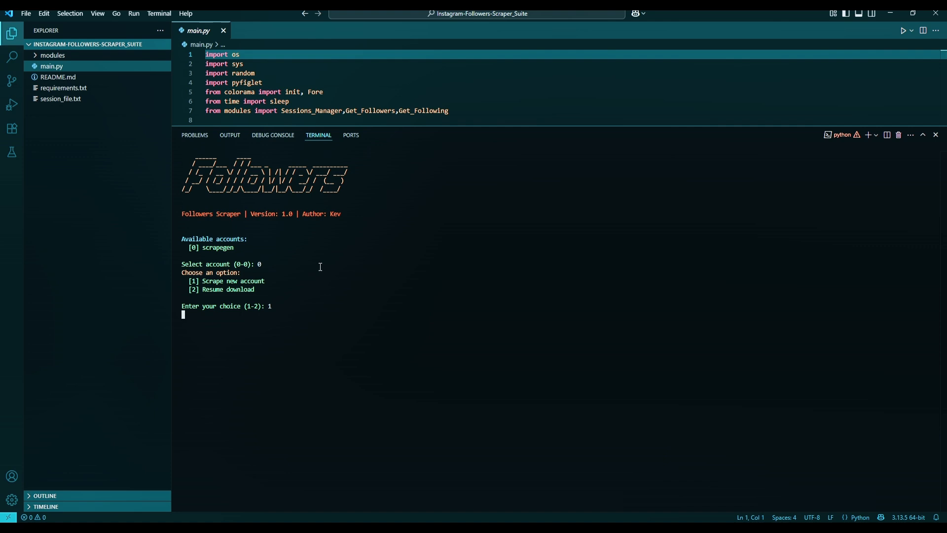
pyautogui.write('motivated.realtor_')
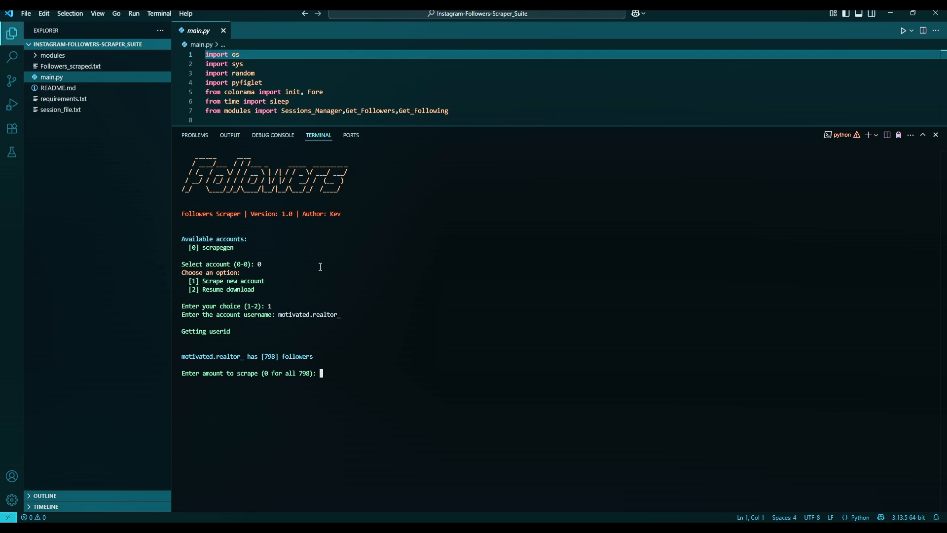
pyautogui.write('300')
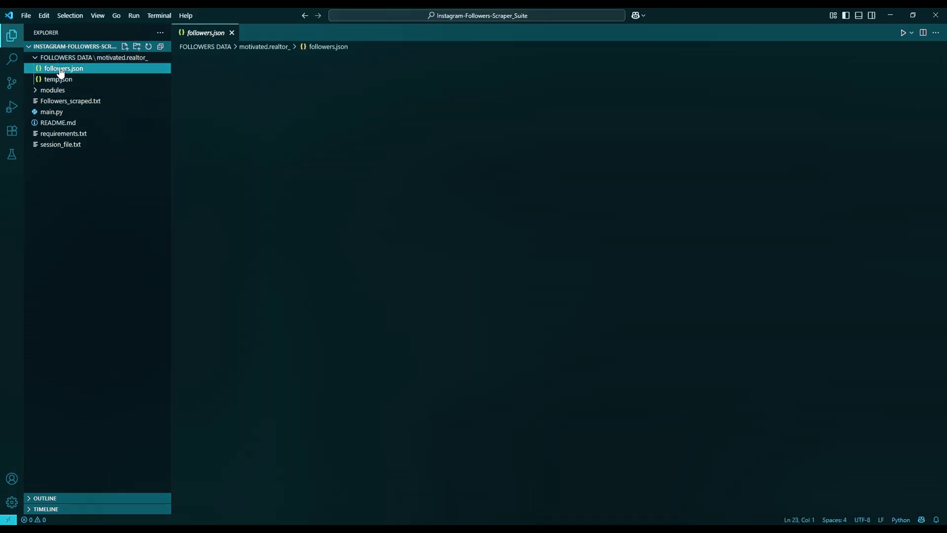
# Step: View followers.json records and temp.json showing 165 of 300 downloaded
pyautogui.click(63, 68)
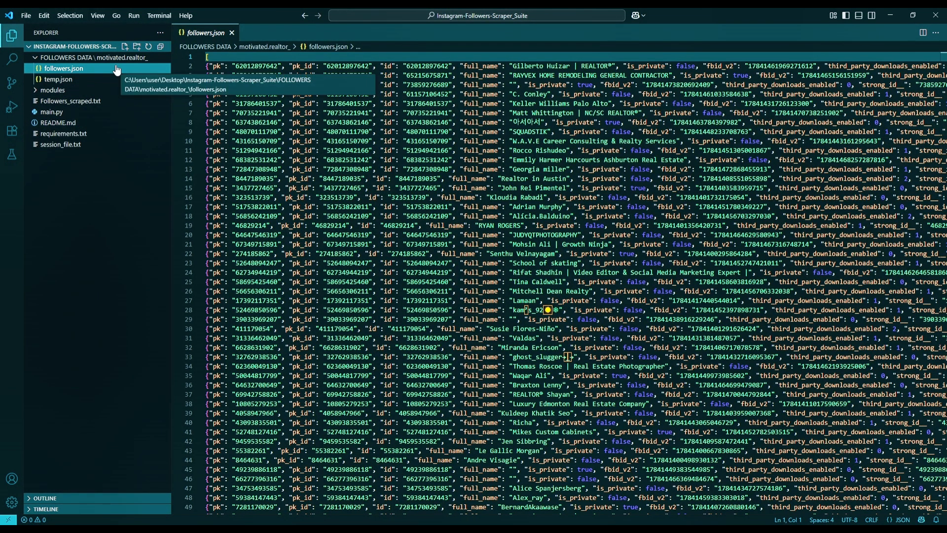
pyautogui.click(58, 79)
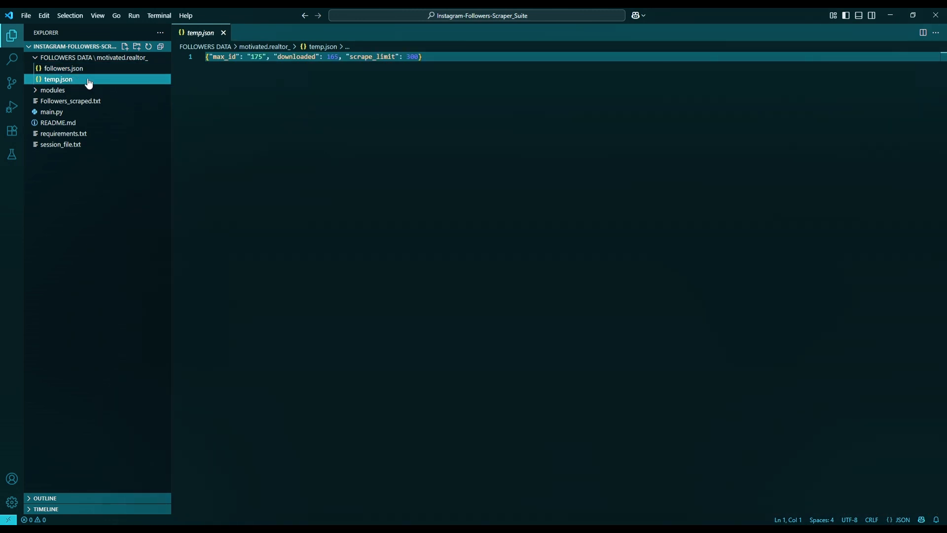
pyautogui.moveTo(234, 80)
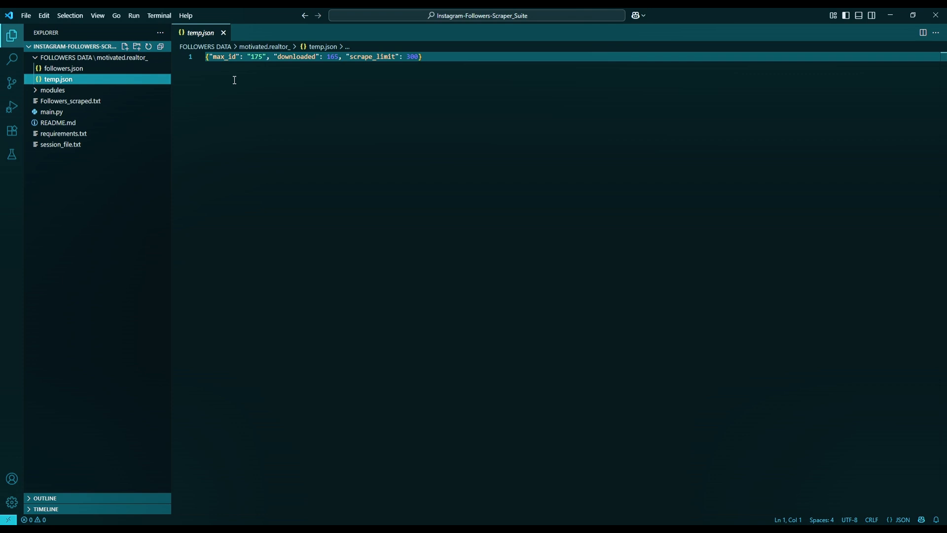
pyautogui.moveTo(297, 81)
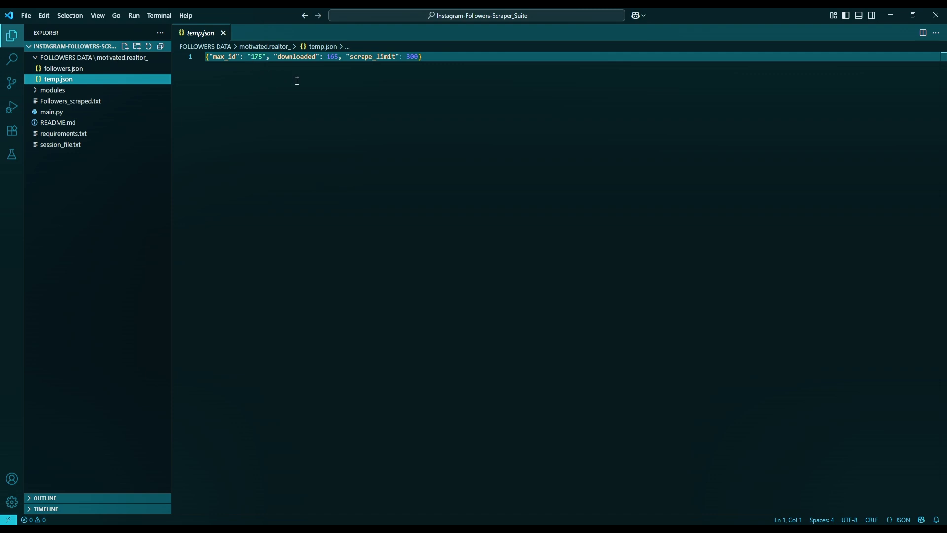
pyautogui.moveTo(451, 91)
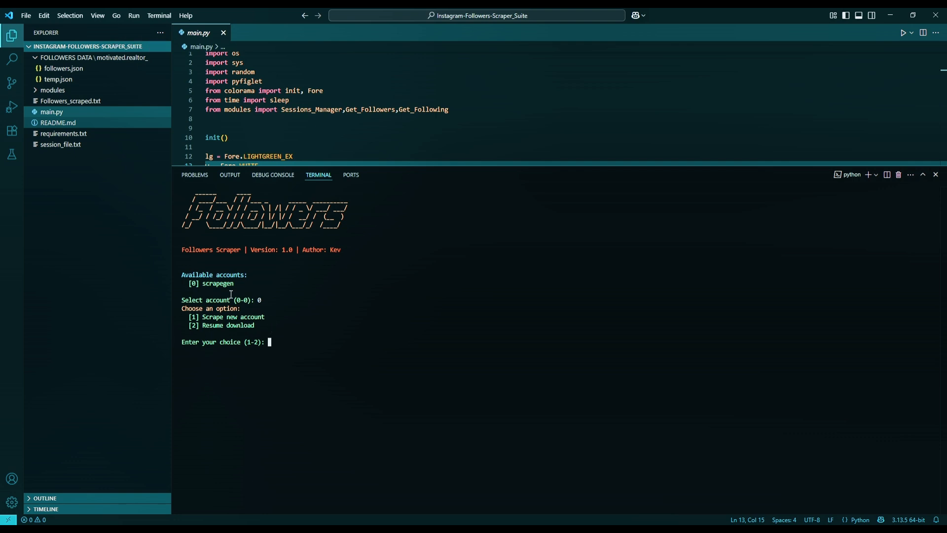
pyautogui.moveTo(300, 345)
pyautogui.write('2')
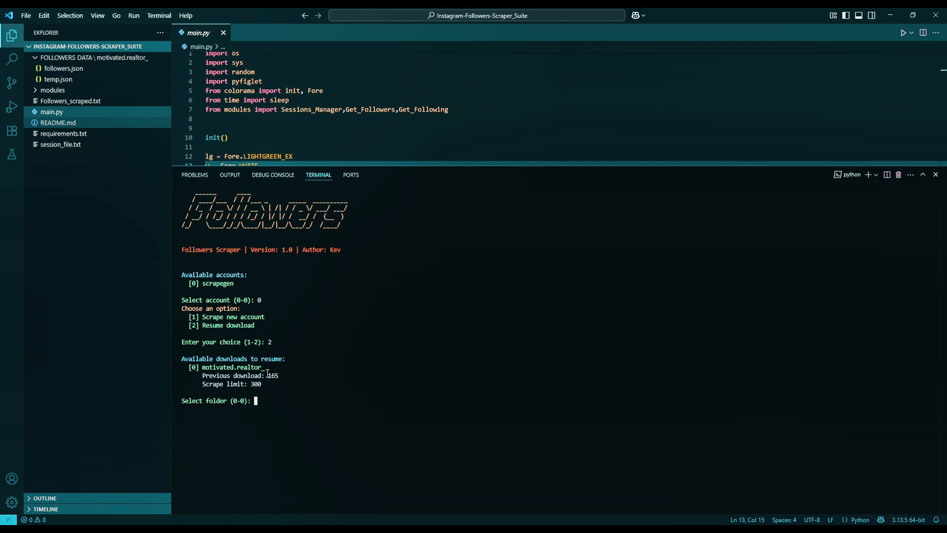
pyautogui.moveTo(242, 401)
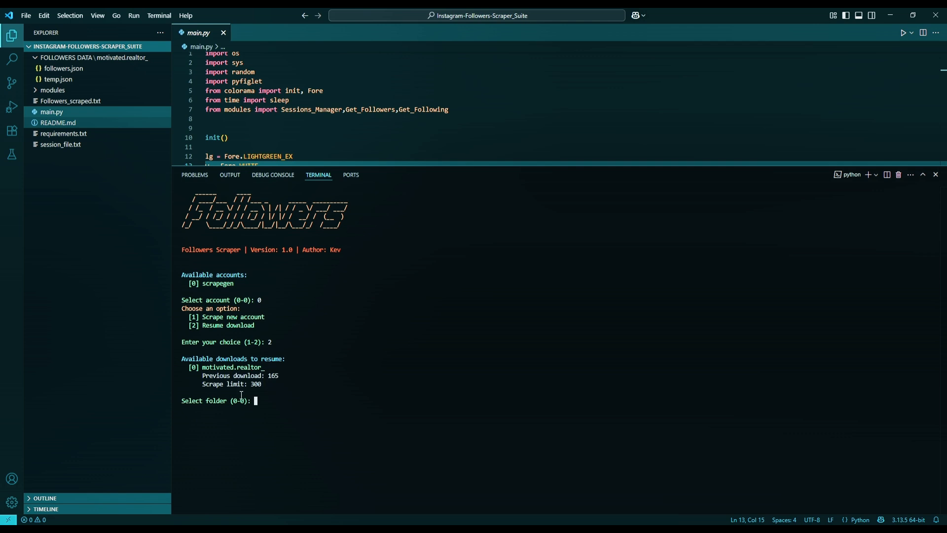
pyautogui.moveTo(276, 406)
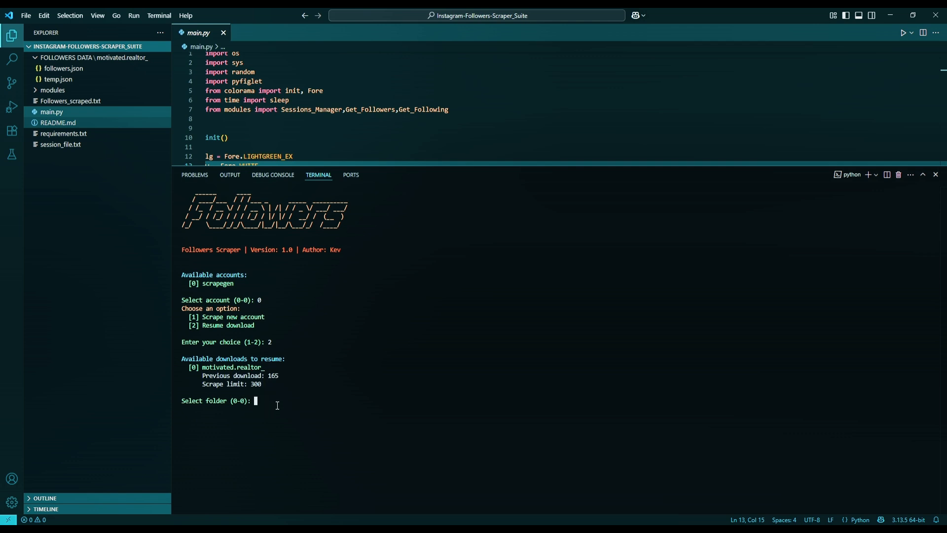
# Step: Answer 0 for the folder and n to keep the 300-user limit, resuming the download
pyautogui.write('0')
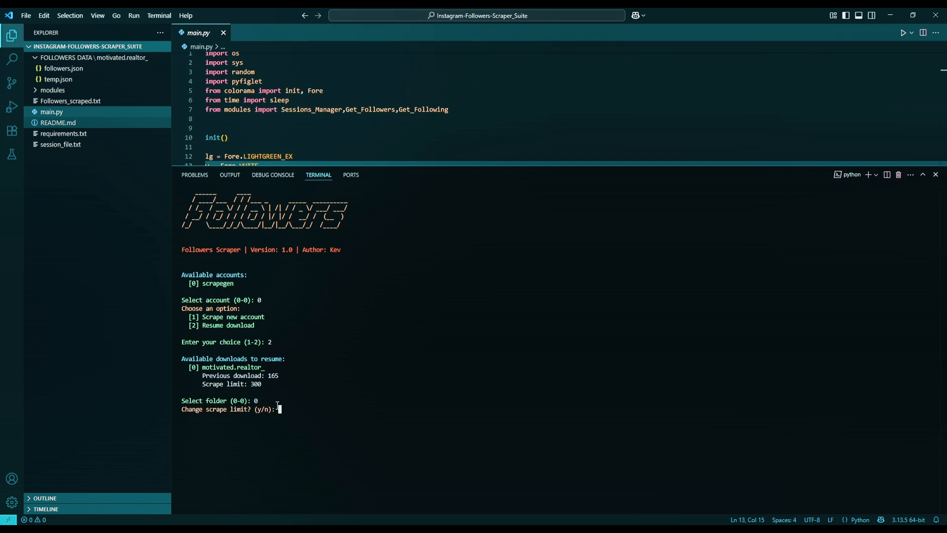
pyautogui.write('n')
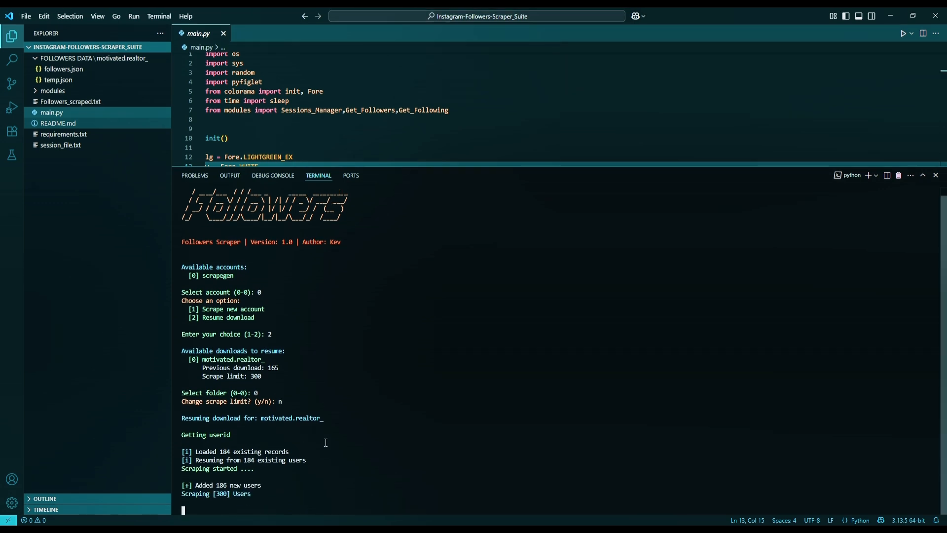
pyautogui.moveTo(340, 436)
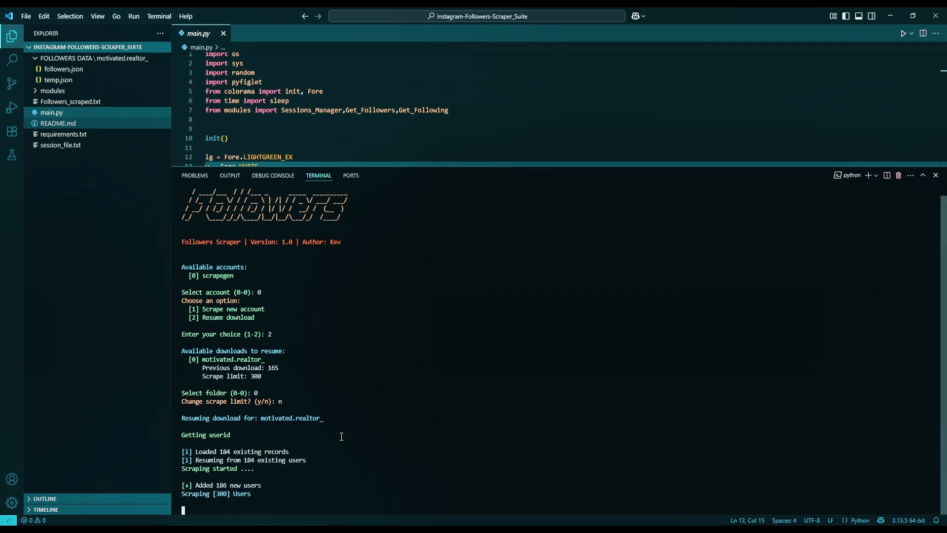